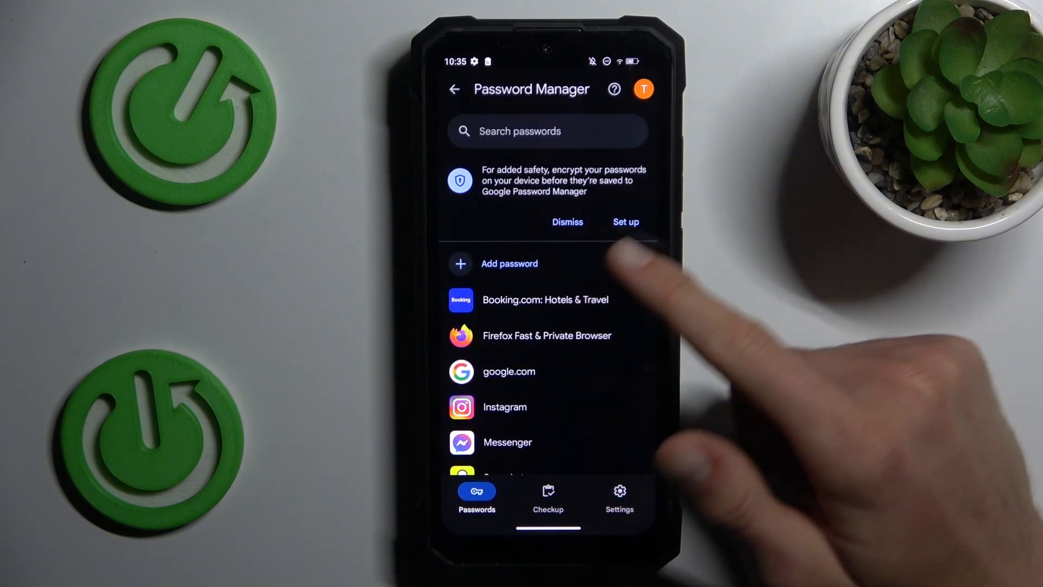
mouse_move(639, 313)
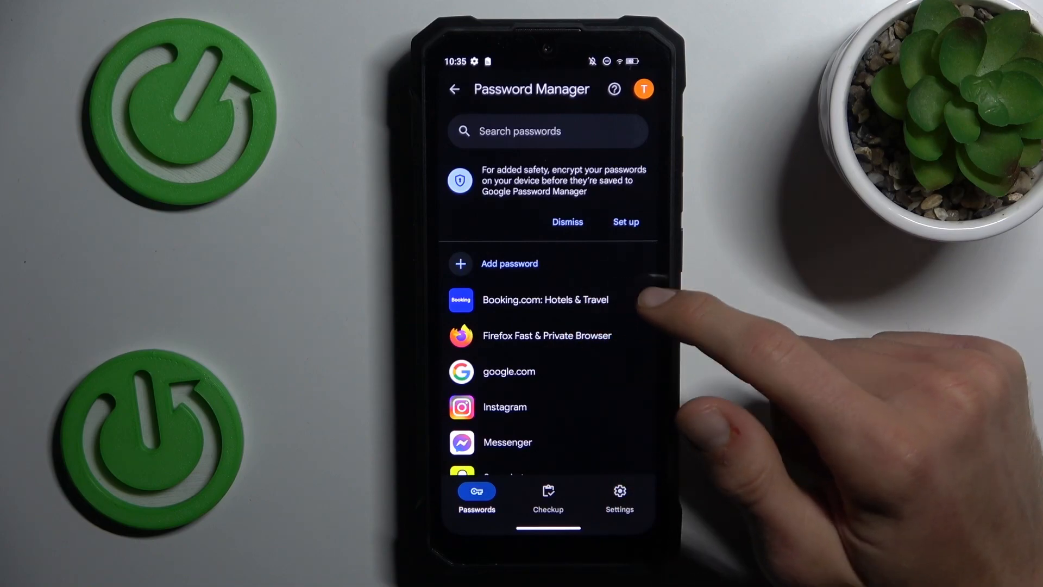
Change the Booking.com: Hotels & Travel saved username to 'Sun' and save it
click(545, 300)
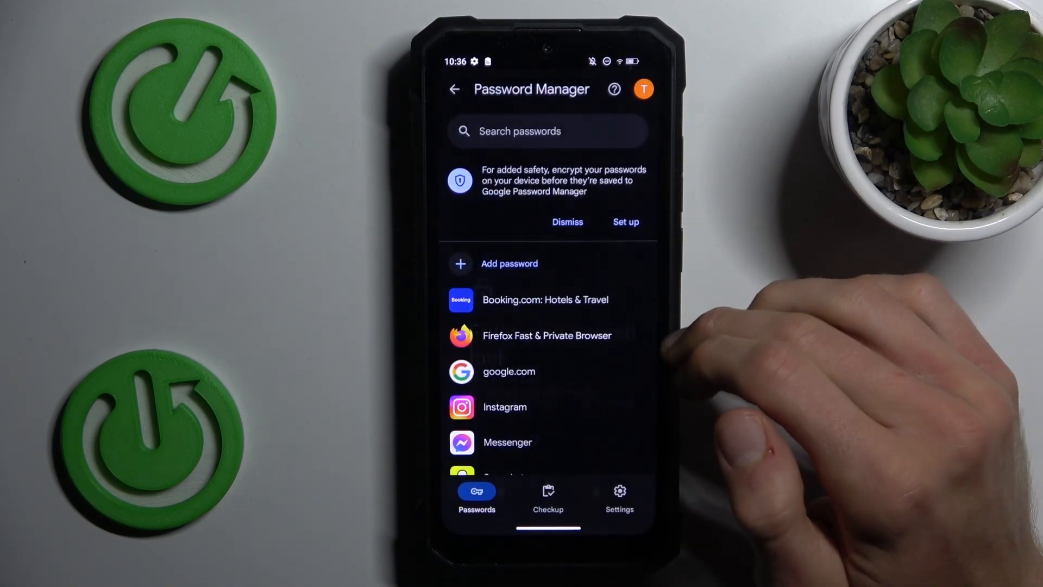
click(546, 300)
text(Sunb)
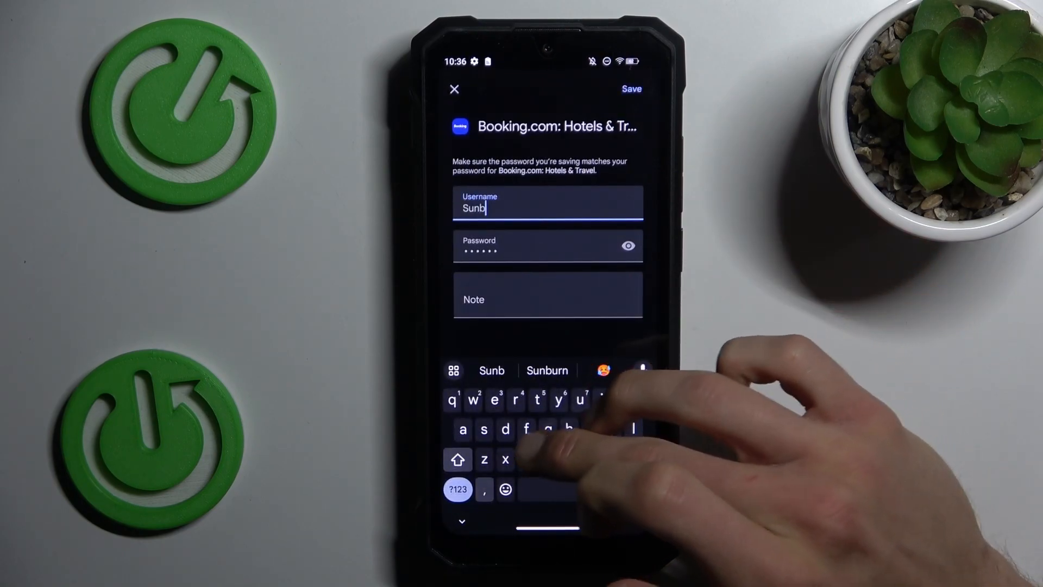
click(637, 459)
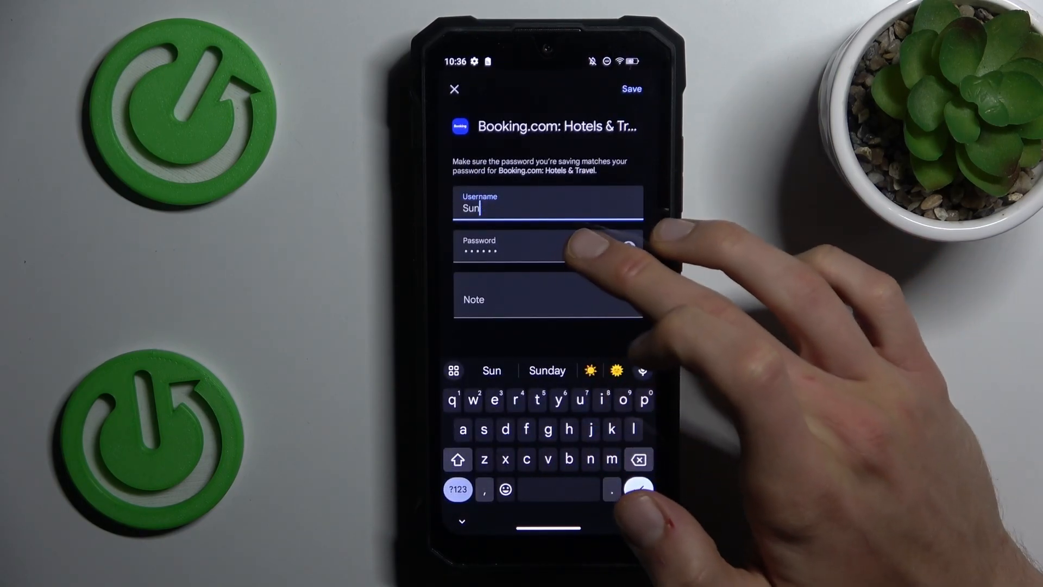
click(548, 299)
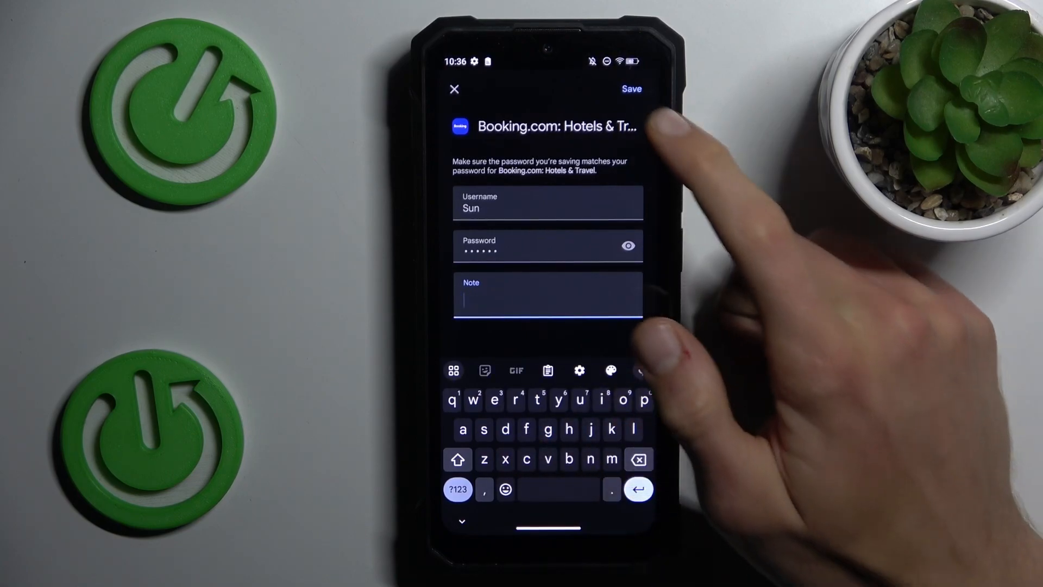
click(631, 88)
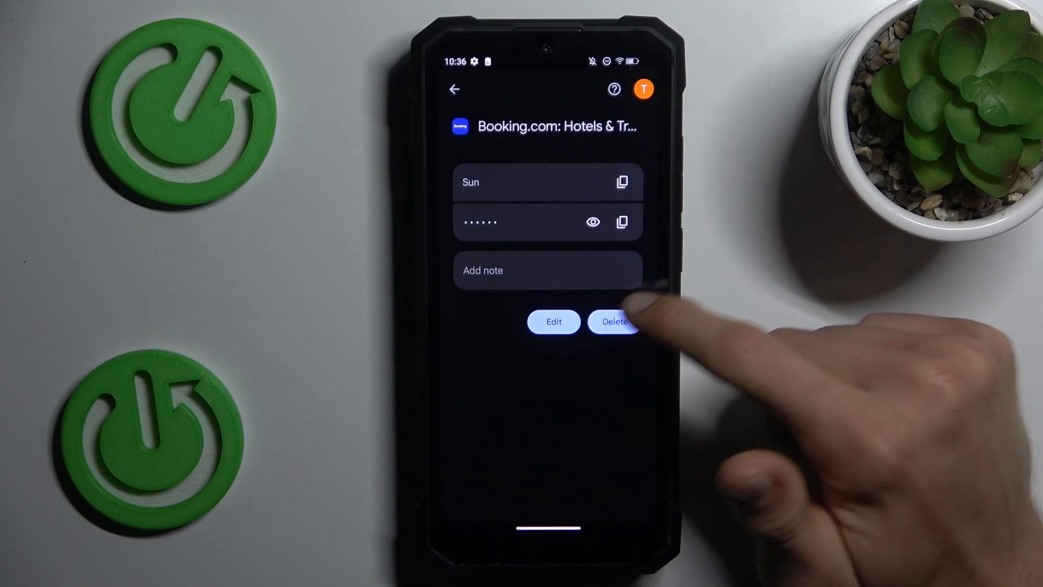
Start deleting the Booking.com: Hotels & Travel saved password to bring up the confirmation prompt
click(614, 321)
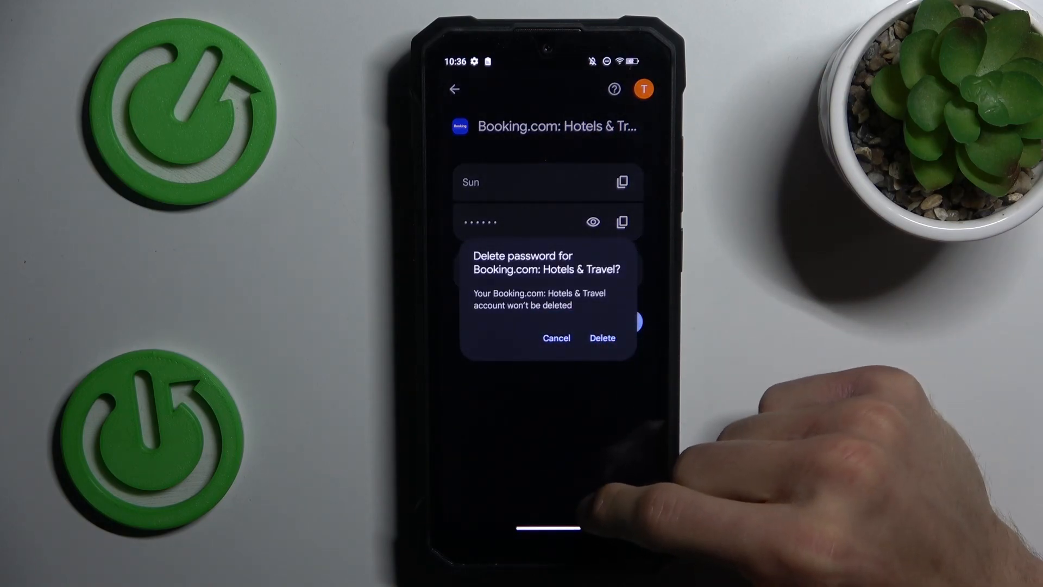